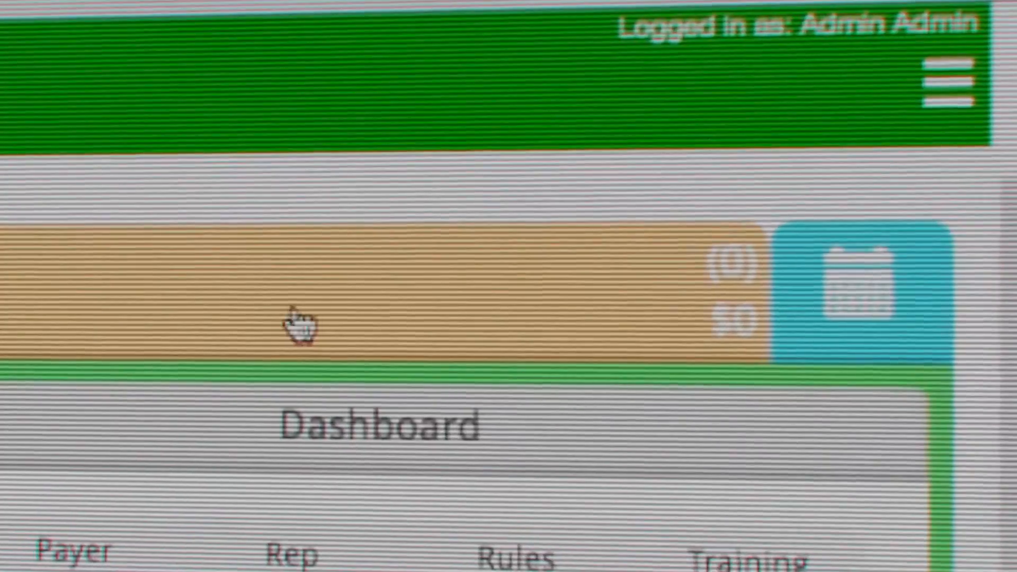
Step: Open the dashboard's date range picker from the calendar icon beside the totals bar
click(846, 292)
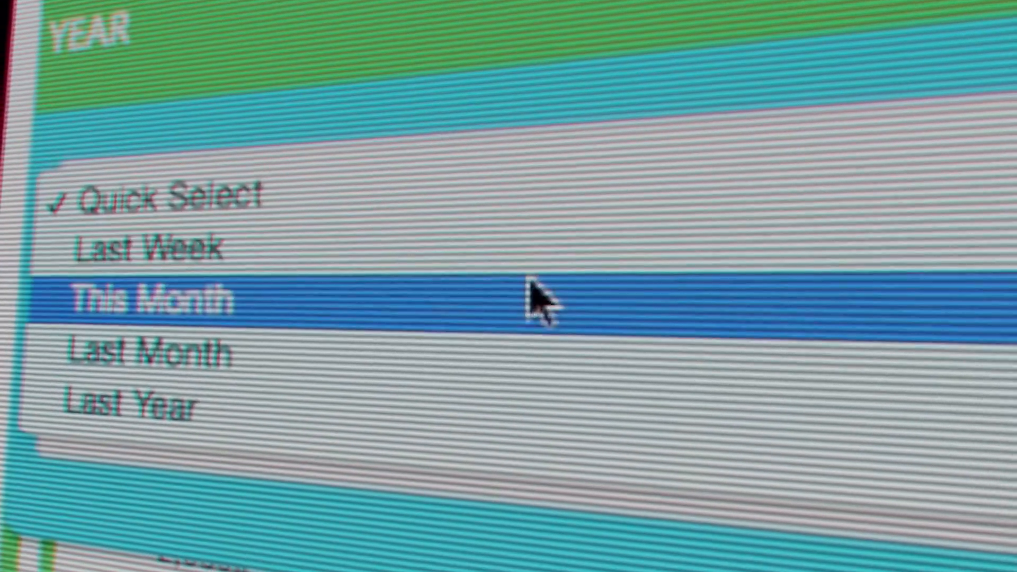
Step: Choose This Month in Quick Select to filter the dashboard figures
click(149, 298)
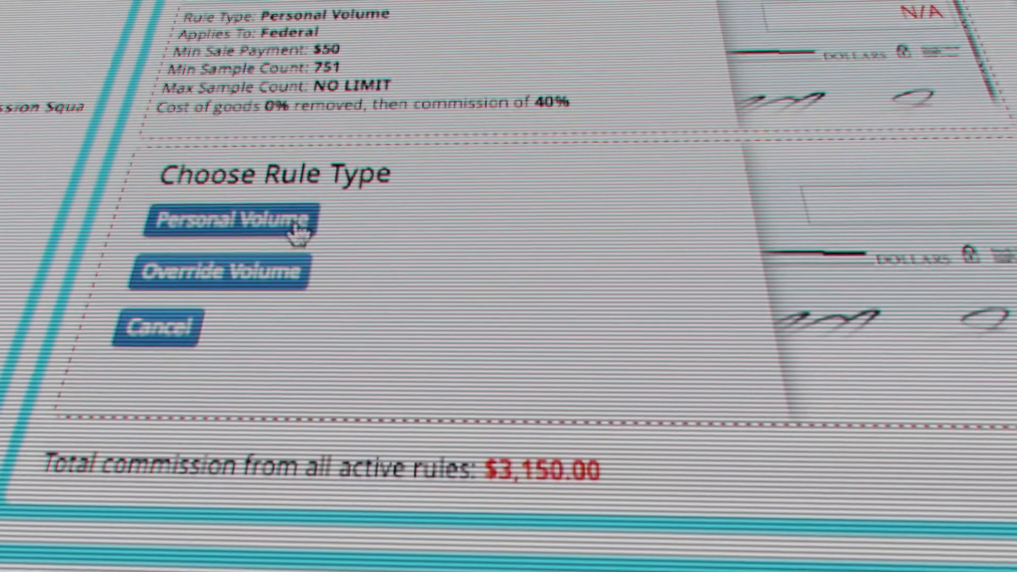
Step: Add a new Personal Volume rule form under Choose Rule Type
click(233, 221)
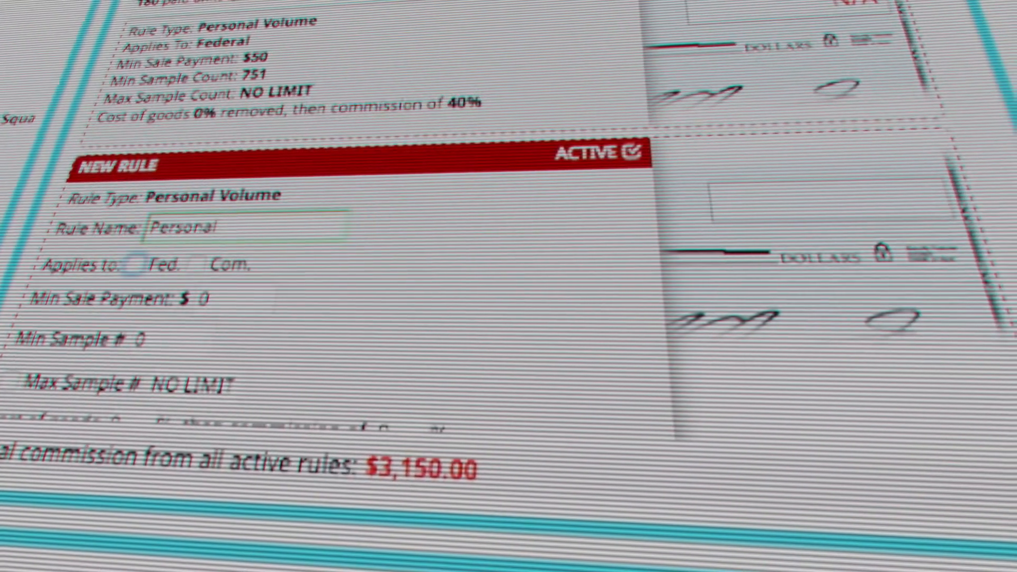